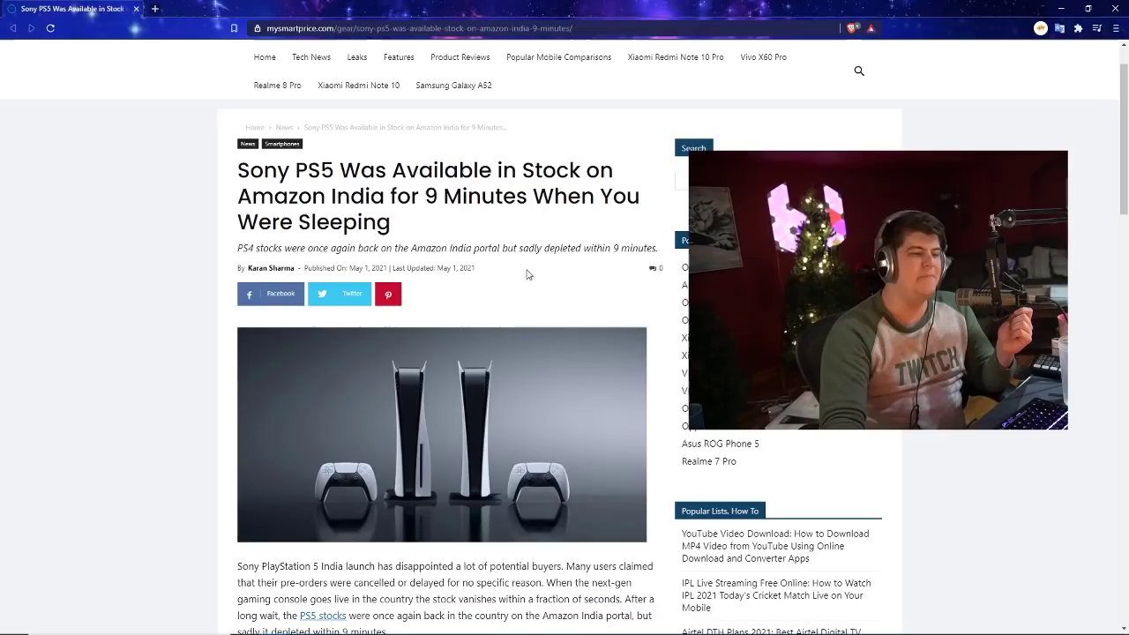
# Step: Highlight the 'stock depleted within 9 minutes' phrase and scroll past the intro paragraphs
pyautogui.moveTo(502, 248); pyautogui.dragTo(658, 248)
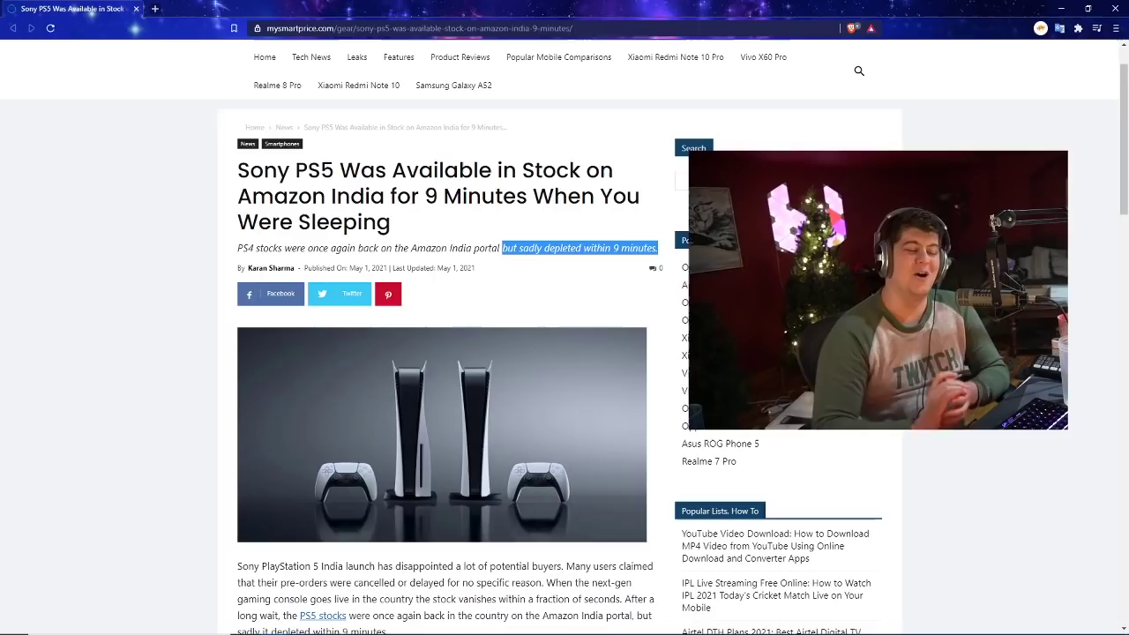
pyautogui.scroll(-3)
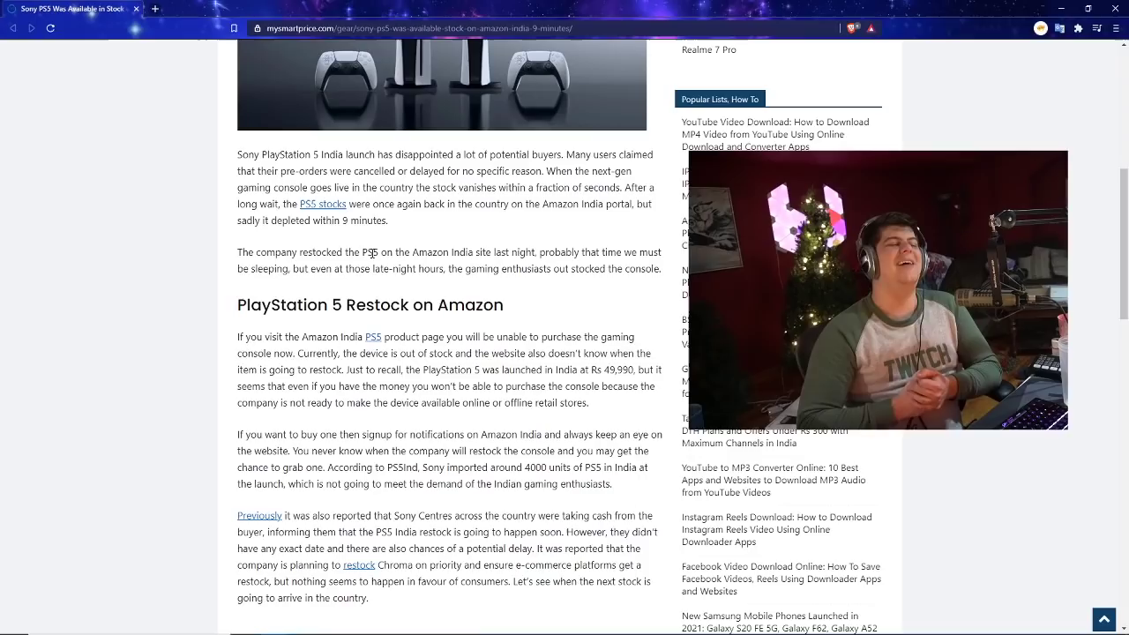
# Step: Read through the Amazon restock section to the article's end and open the April restock article
pyautogui.doubleClick(318, 253)
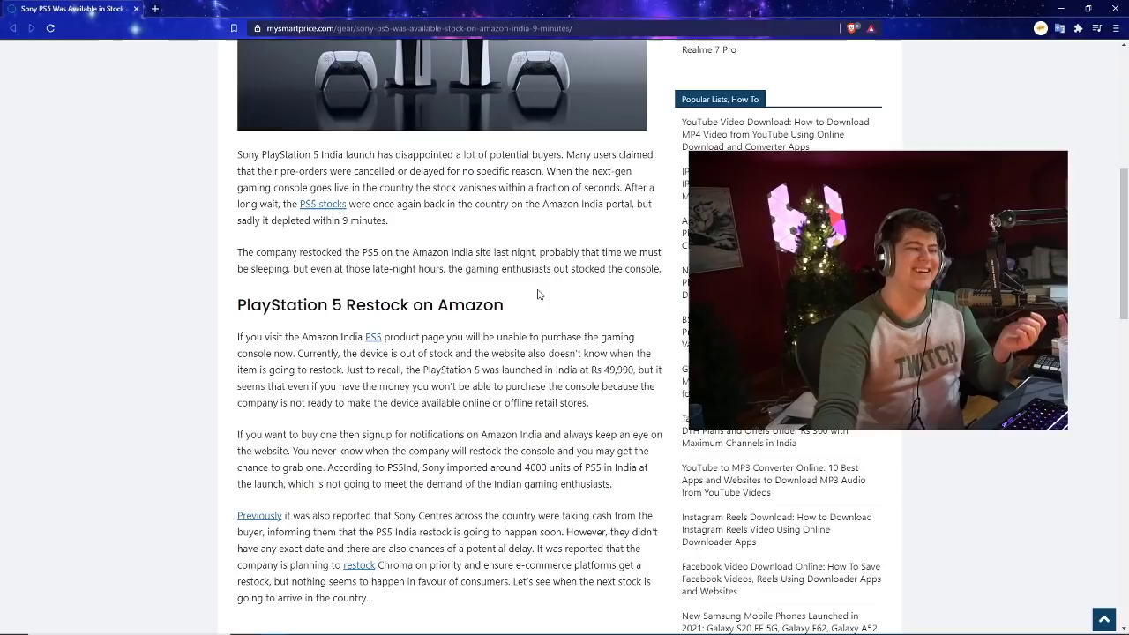
pyautogui.scroll(-3)
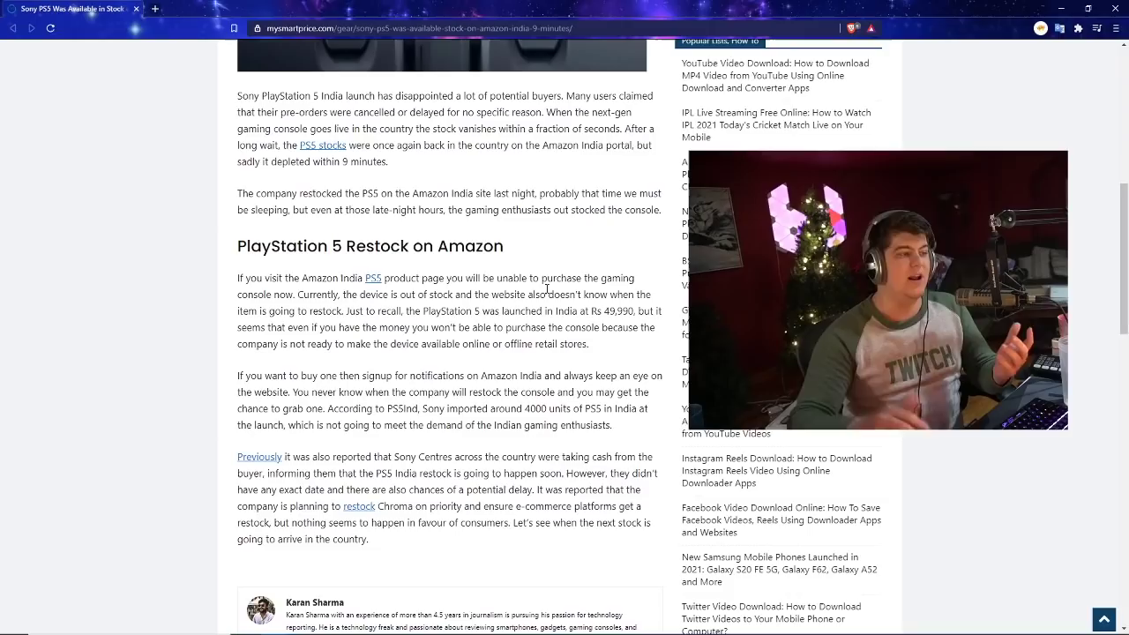
pyautogui.scroll(-3)
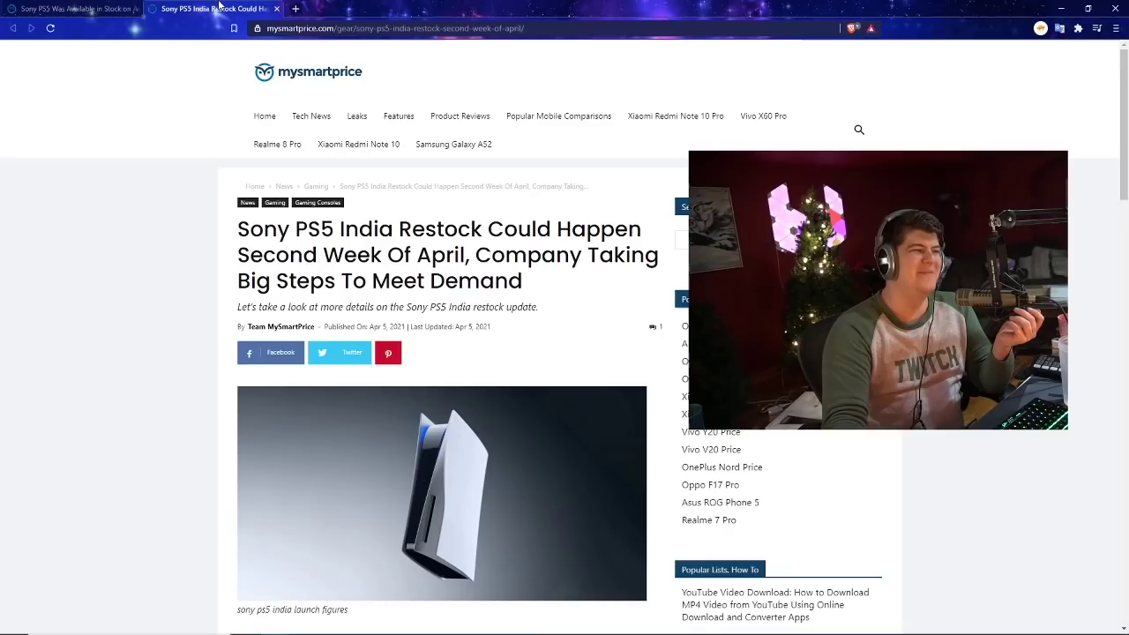
# Step: Switch back to the first tab with the 9-minutes PS5 article
pyautogui.click(71, 8)
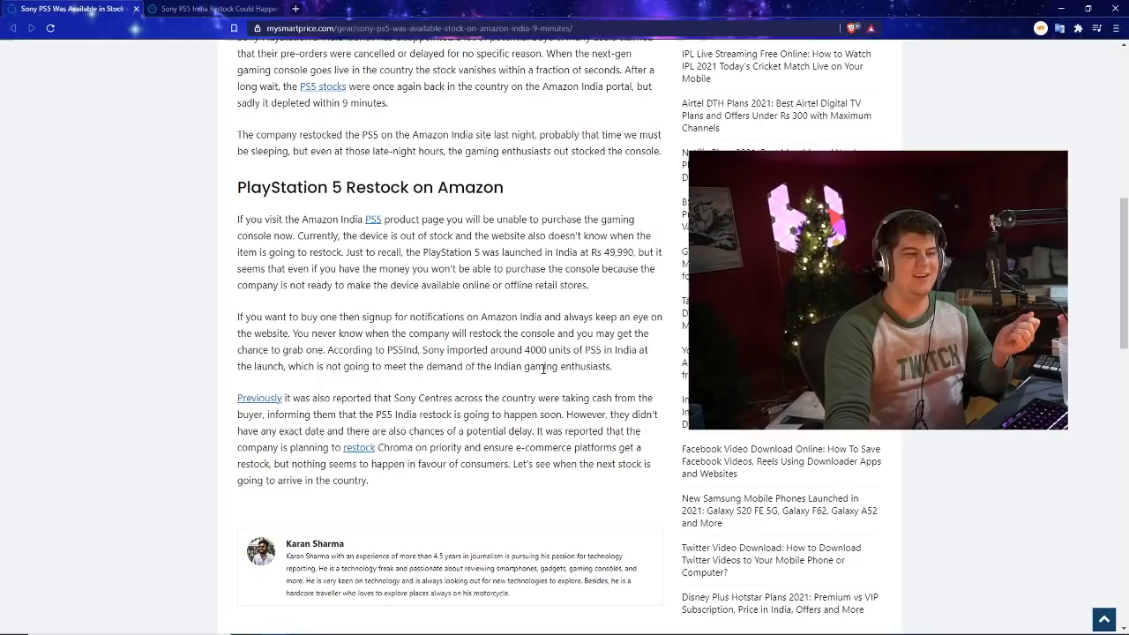
pyautogui.moveTo(417, 268); pyautogui.dragTo(625, 268)
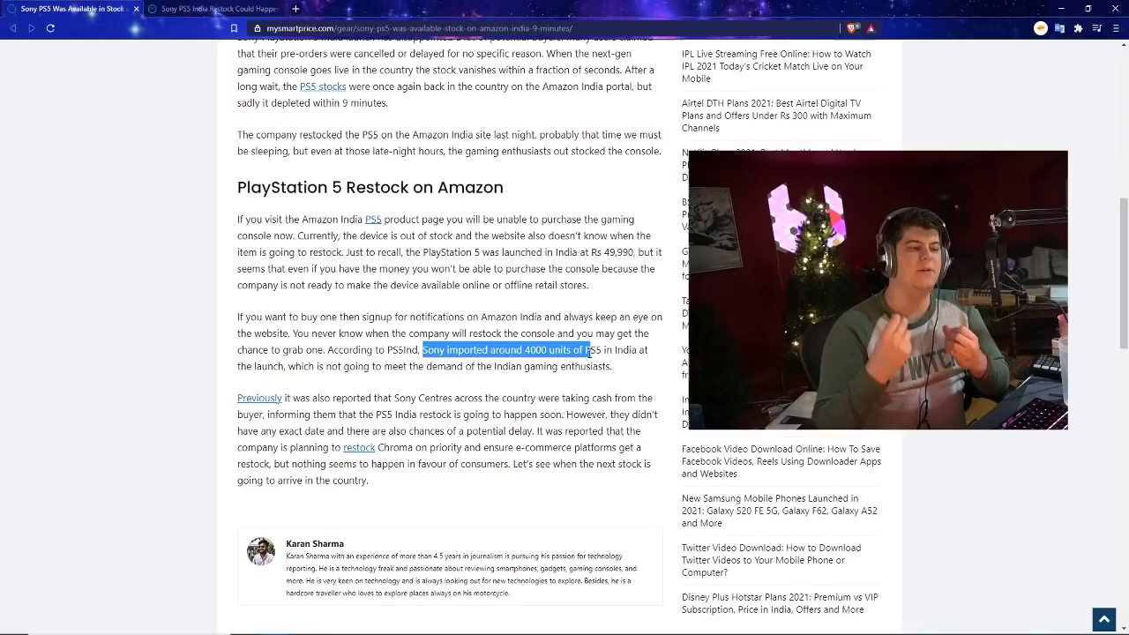
pyautogui.scroll(-3)
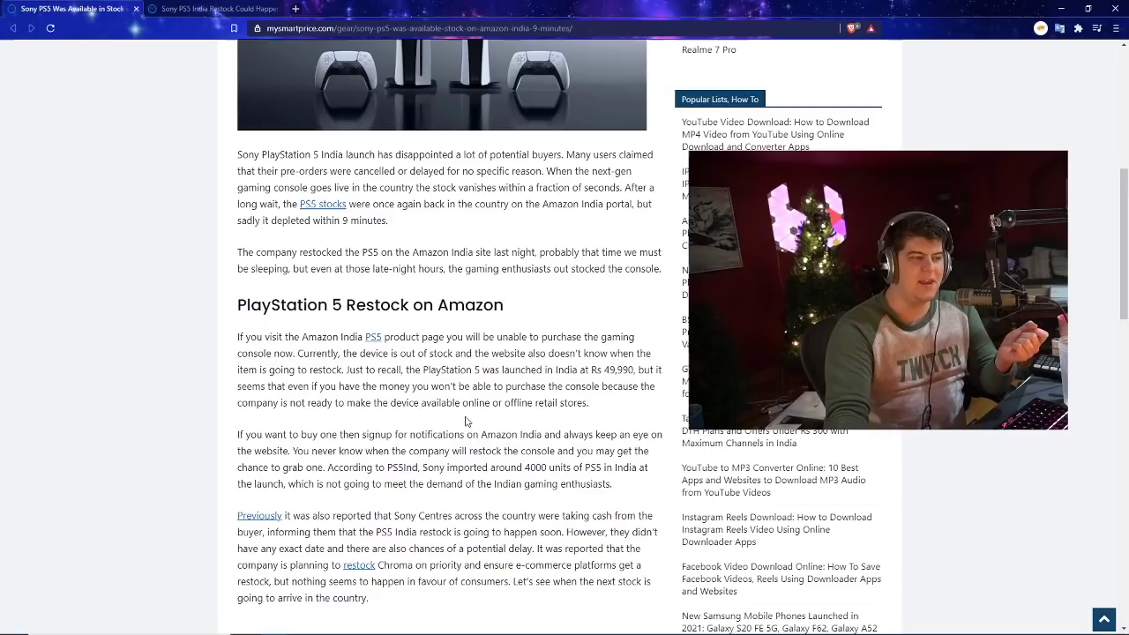
pyautogui.scroll(-3)
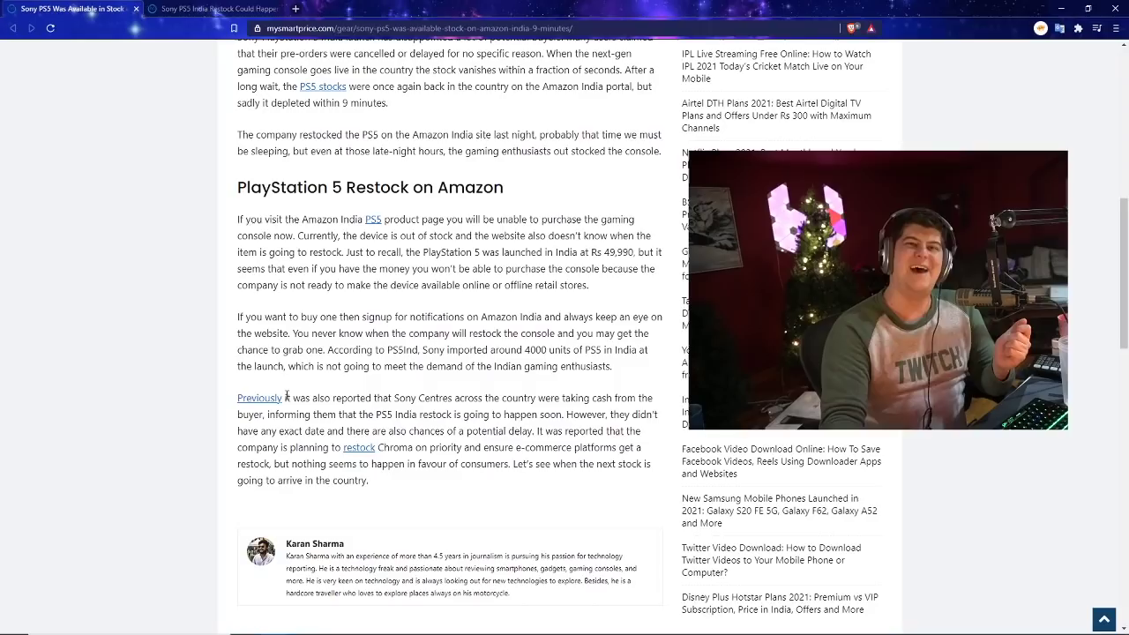